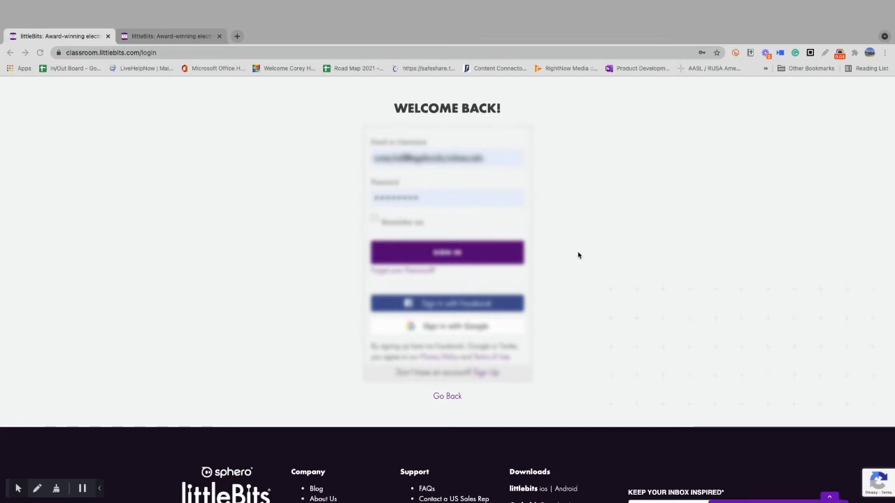
pyautogui.moveTo(100, 71)
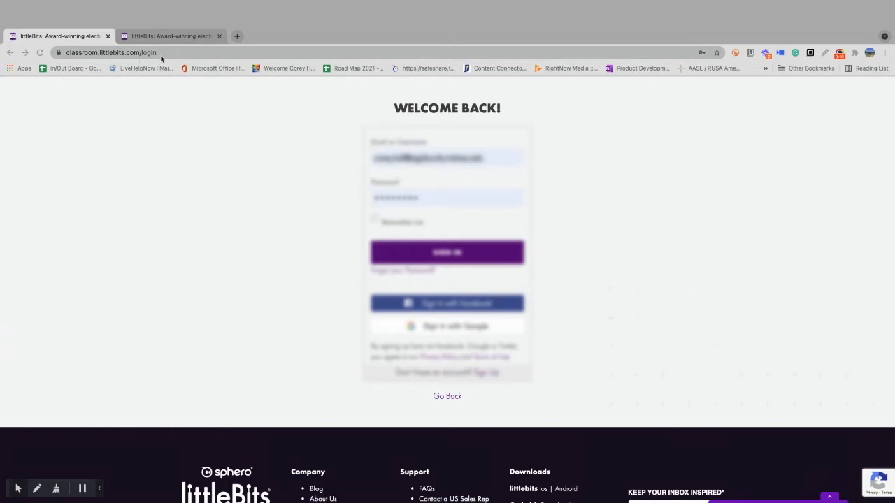
pyautogui.moveTo(185, 219)
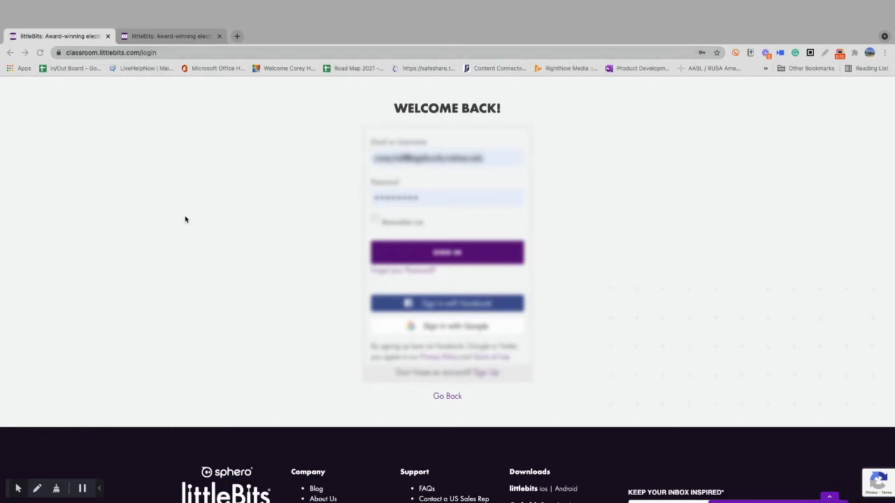
pyautogui.moveTo(162, 80)
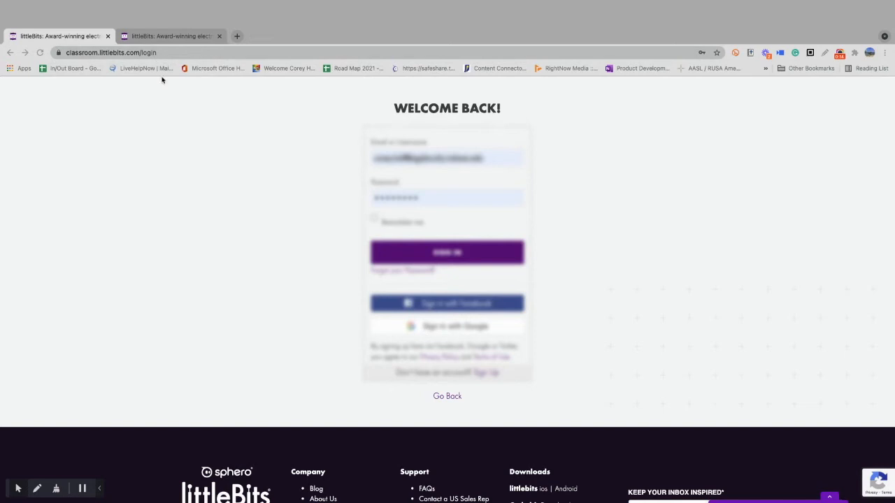
pyautogui.moveTo(559, 210)
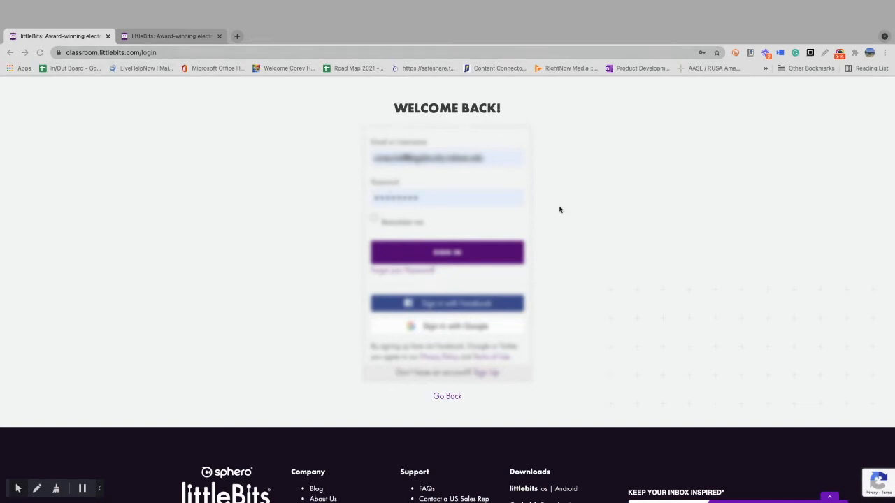
pyautogui.moveTo(493, 379)
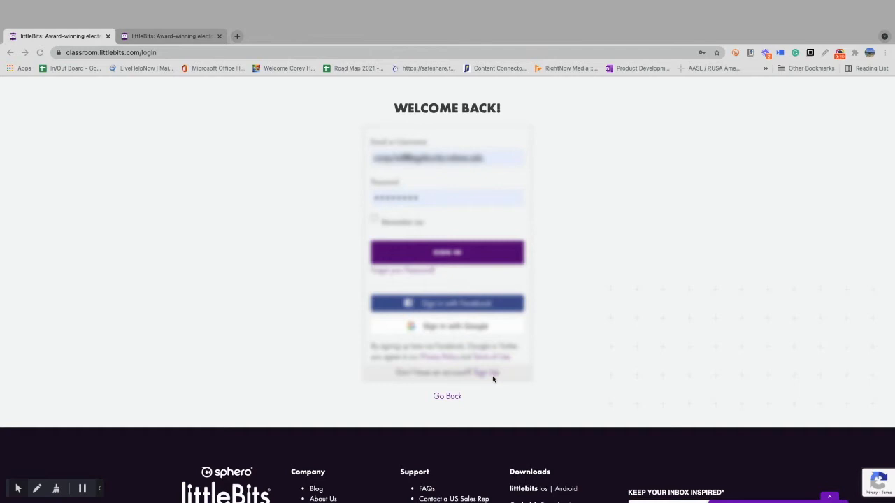
pyautogui.moveTo(498, 377)
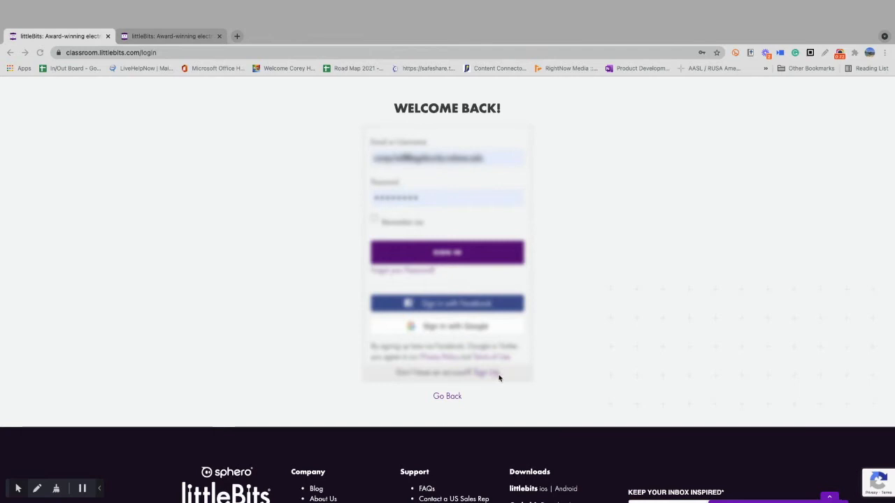
pyautogui.moveTo(356, 245)
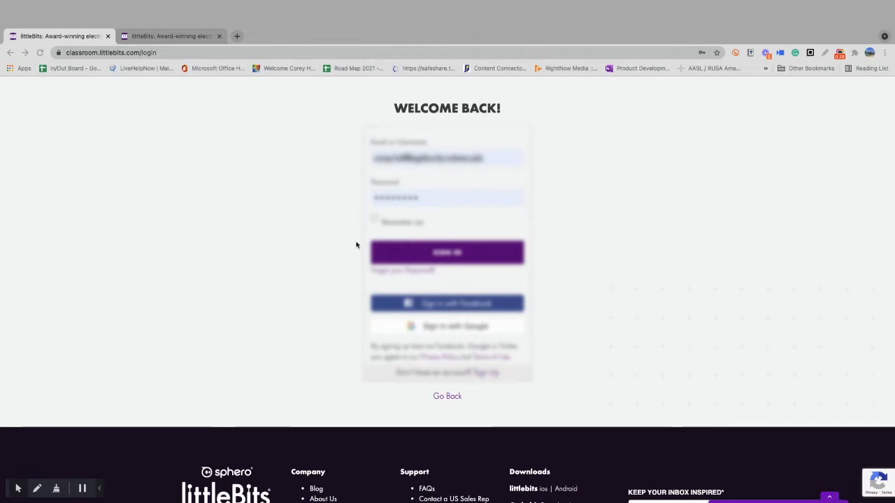
# Step: Sign in to the teacher account using the saved email and password
pyautogui.click(447, 253)
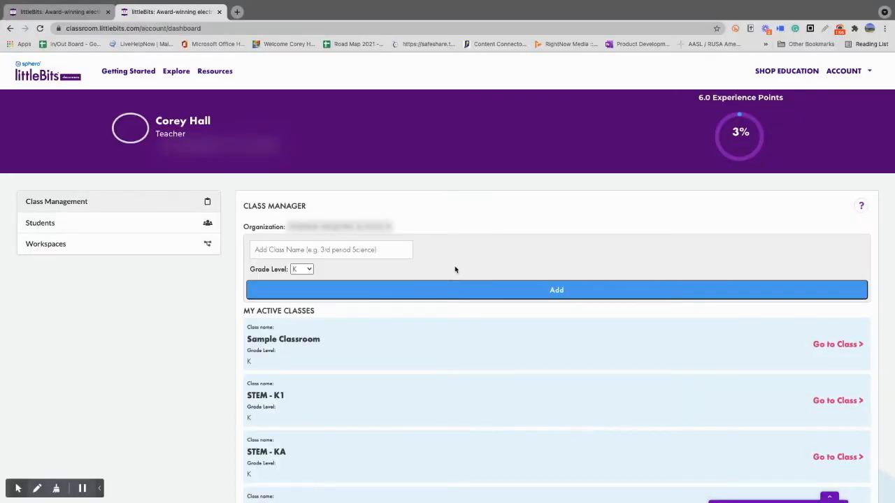
pyautogui.moveTo(468, 269)
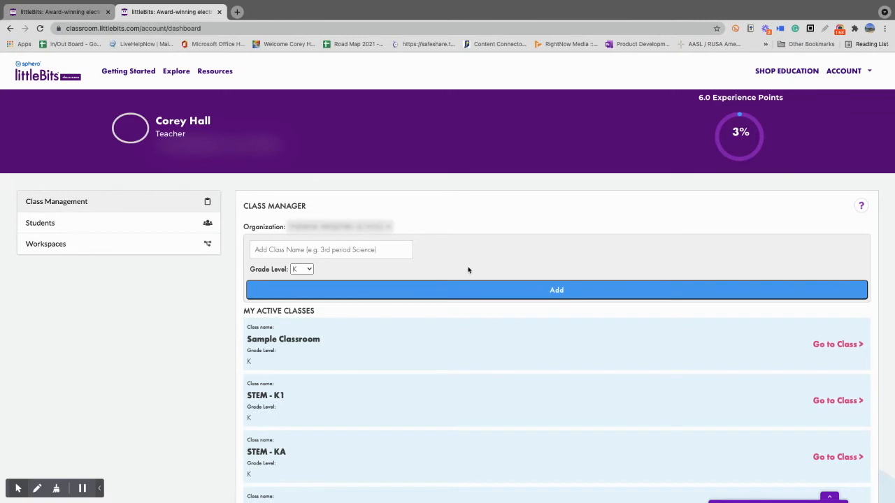
# Step: Create a class named 'STEM - 1A' at 1st grade level and scroll to find it
pyautogui.click(331, 250)
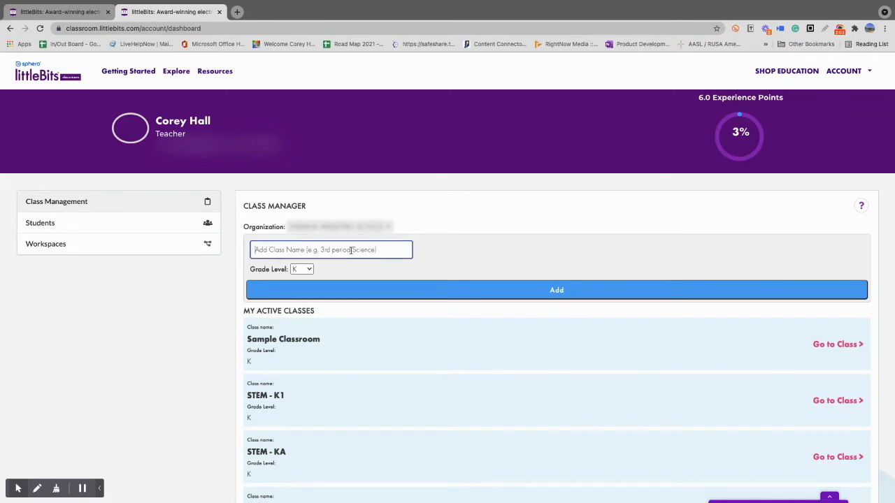
pyautogui.write('S')
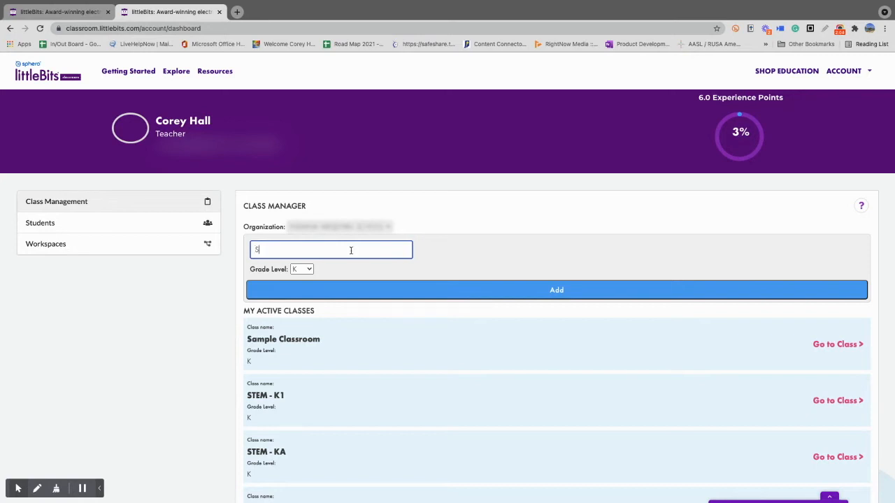
pyautogui.write('TEM -')
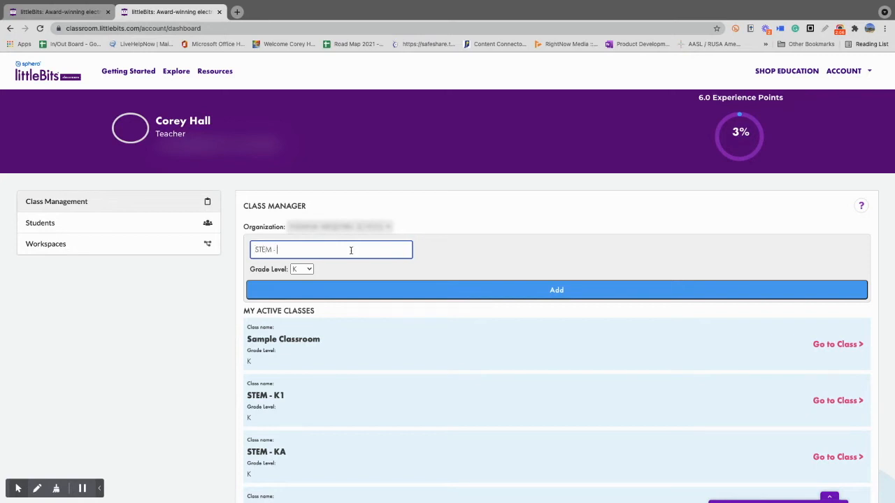
pyautogui.write('1A')
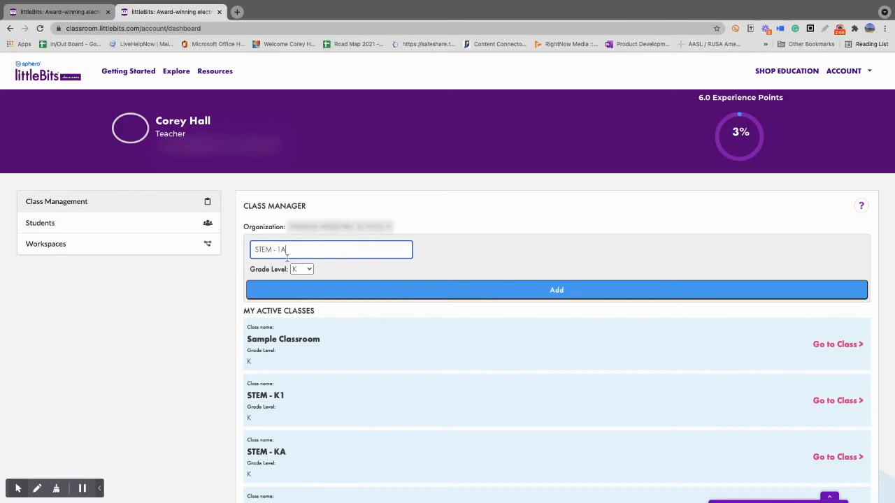
pyautogui.click(302, 269)
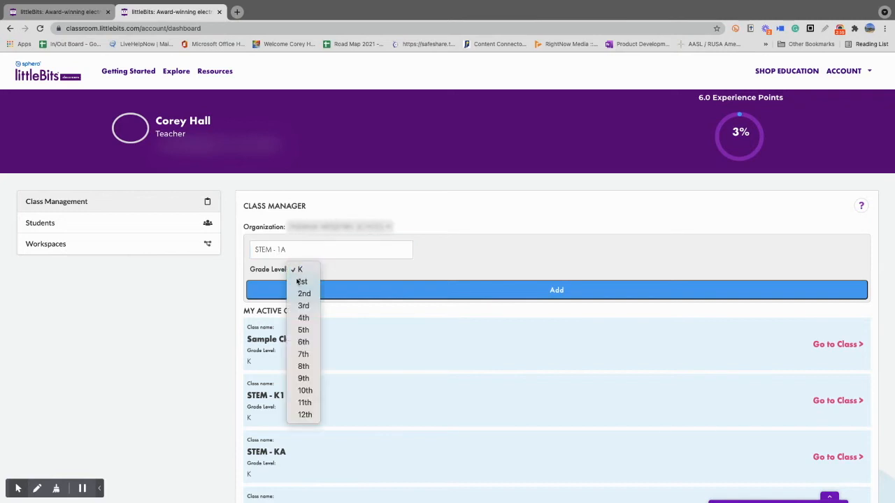
pyautogui.click(301, 281)
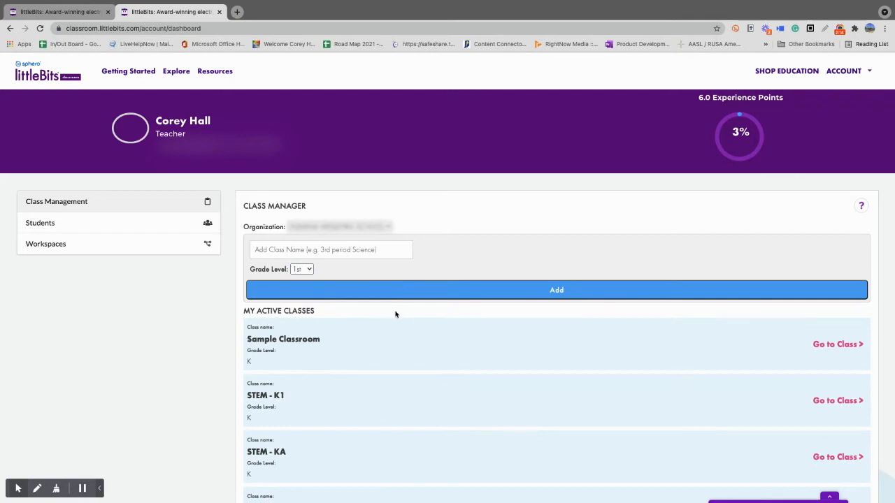
pyautogui.scroll(-3)
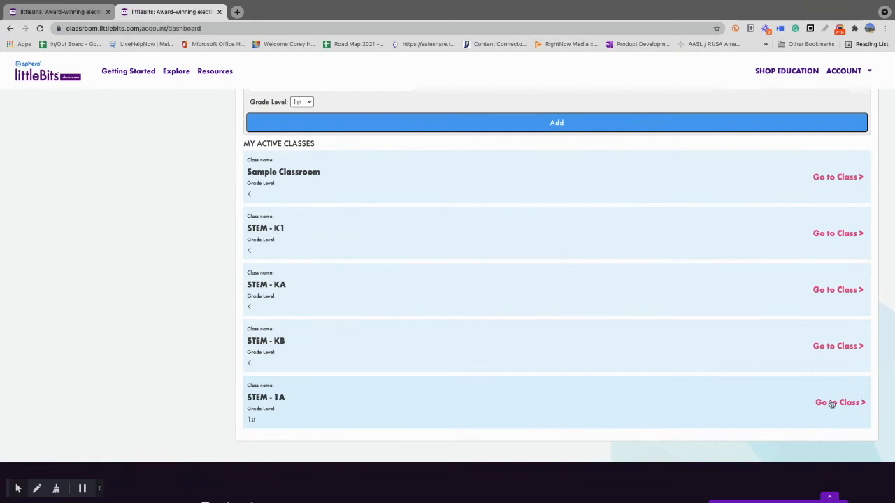
# Step: Open the STEM - 1A class and add the suggested student to its roster
pyautogui.click(839, 402)
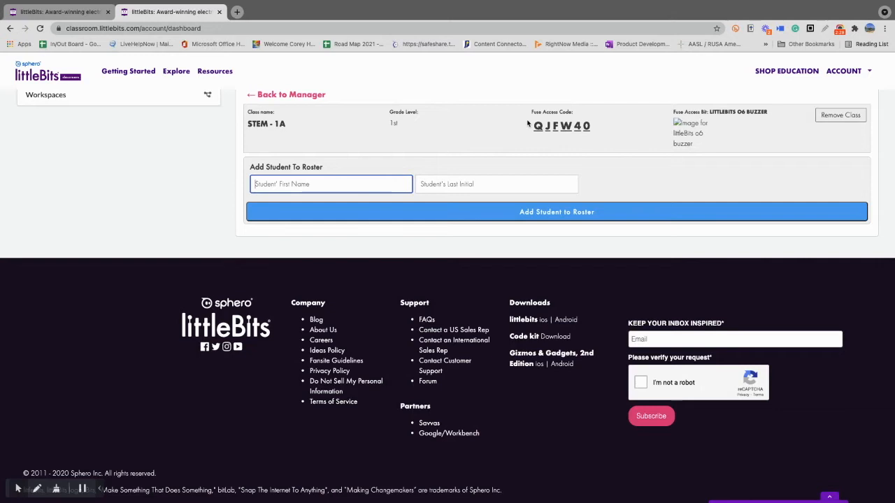
pyautogui.moveTo(576, 138)
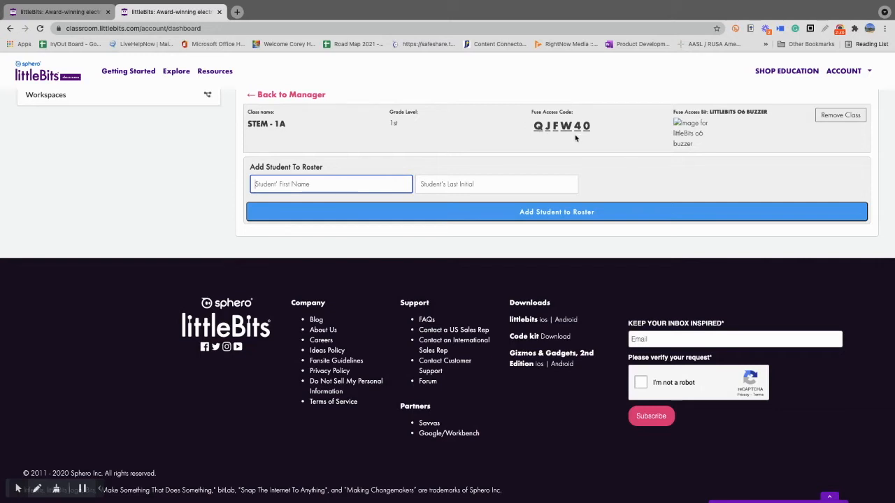
pyautogui.moveTo(757, 133)
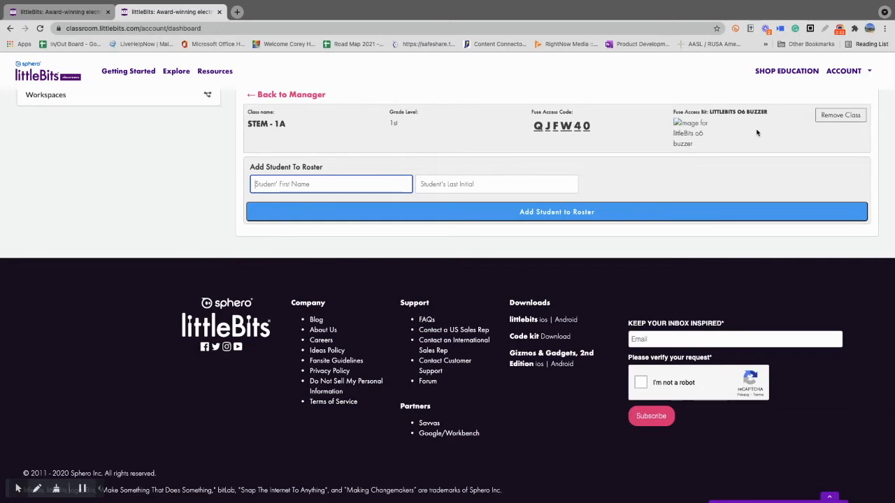
pyautogui.moveTo(840, 115)
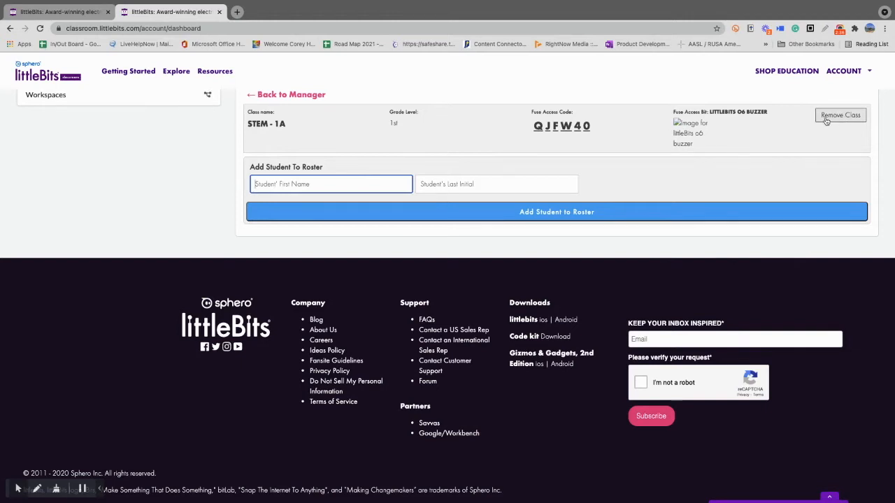
pyautogui.click(331, 184)
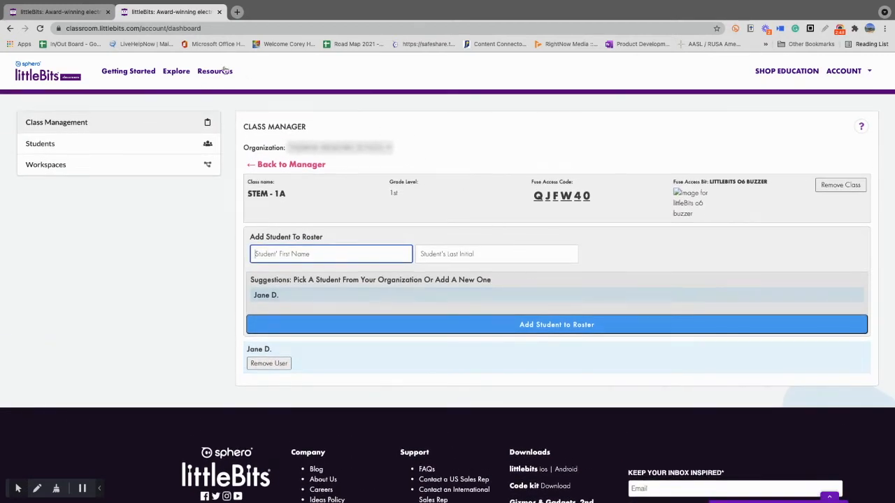
# Step: Show the Students list, with Jane D across the STEM K1, KA and 1A classrooms
pyautogui.click(39, 148)
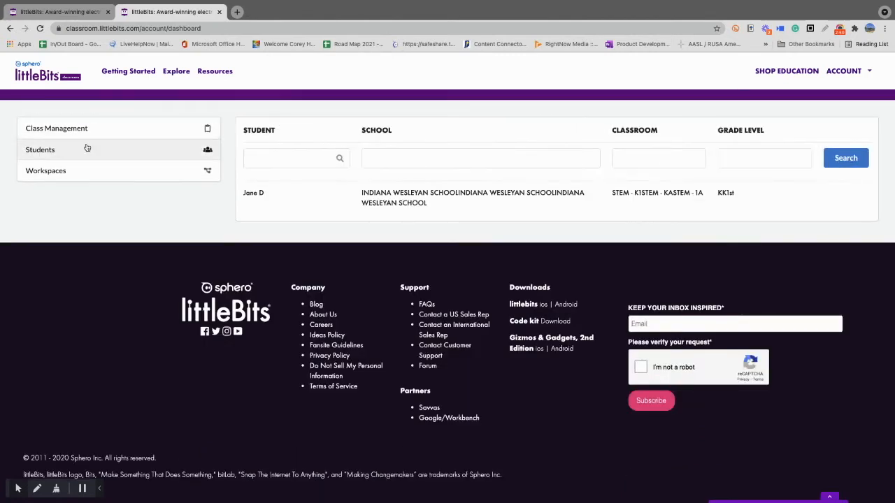
pyautogui.moveTo(74, 171)
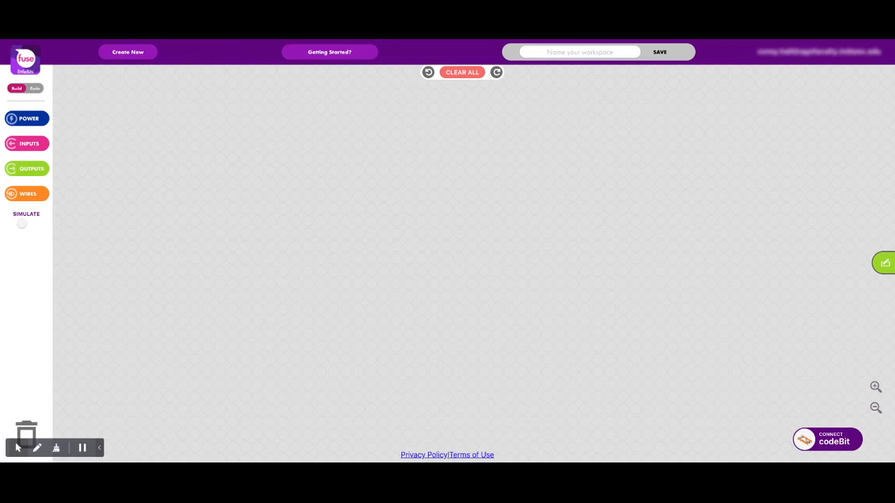
pyautogui.moveTo(398, 248)
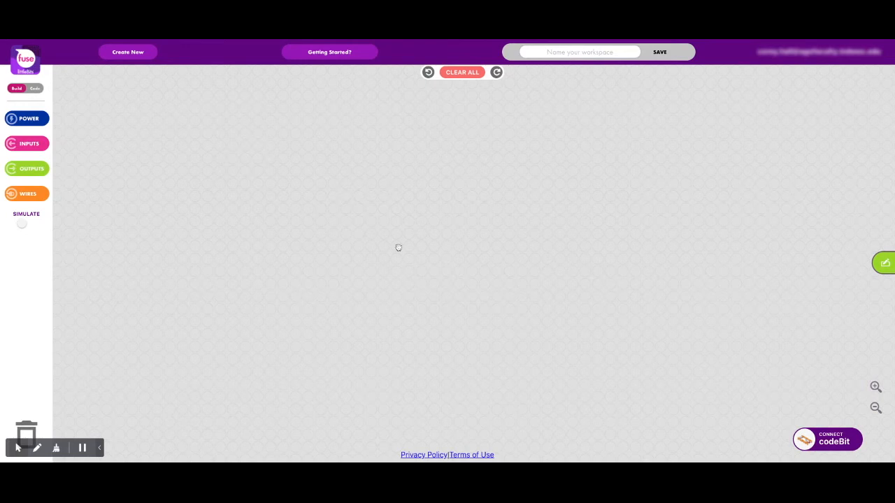
pyautogui.moveTo(139, 42)
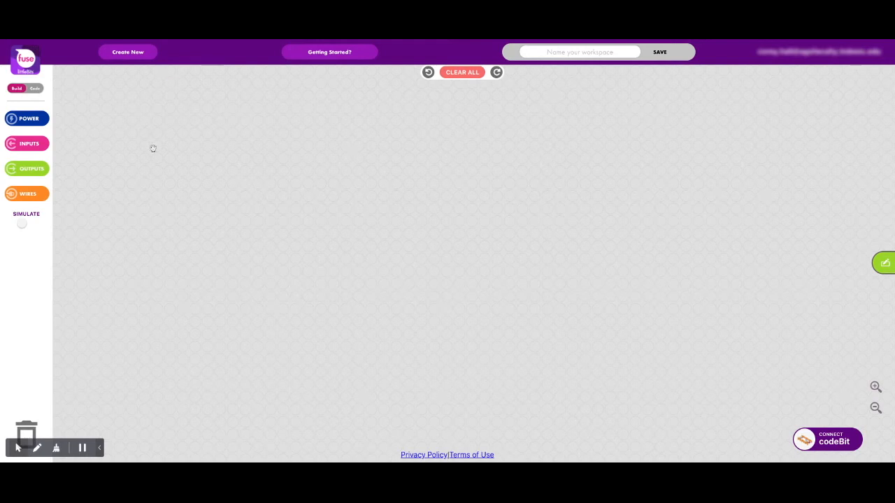
pyautogui.moveTo(166, 138)
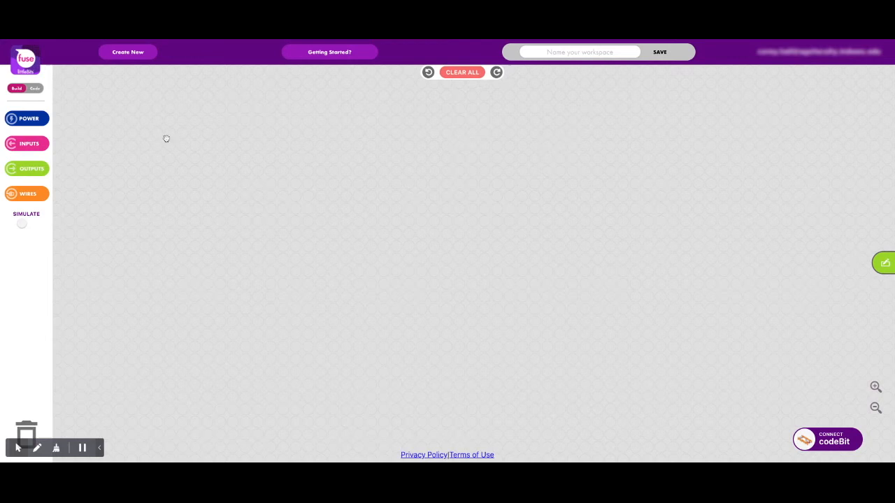
pyautogui.moveTo(31, 180)
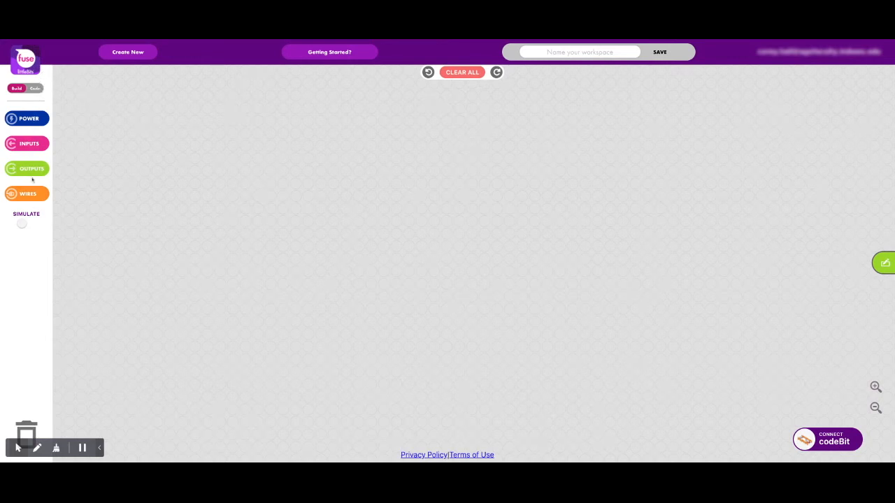
pyautogui.click(34, 89)
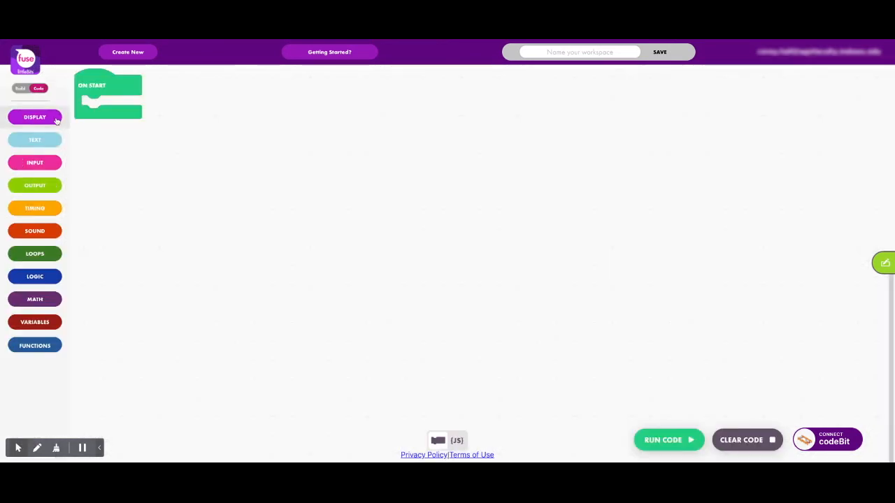
pyautogui.moveTo(59, 265)
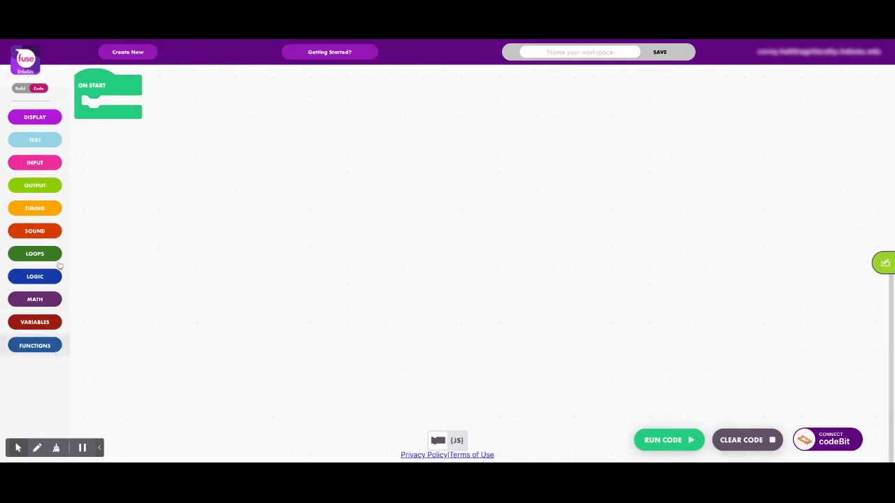
pyautogui.click(16, 88)
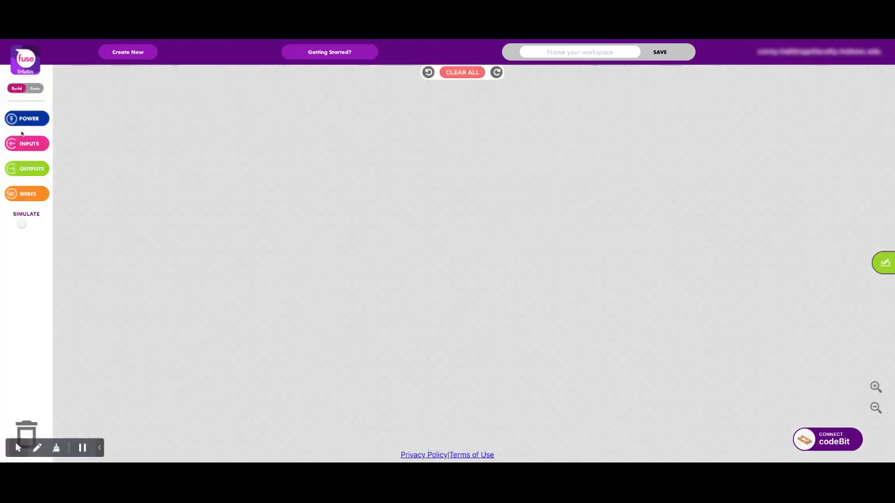
pyautogui.moveTo(326, 147)
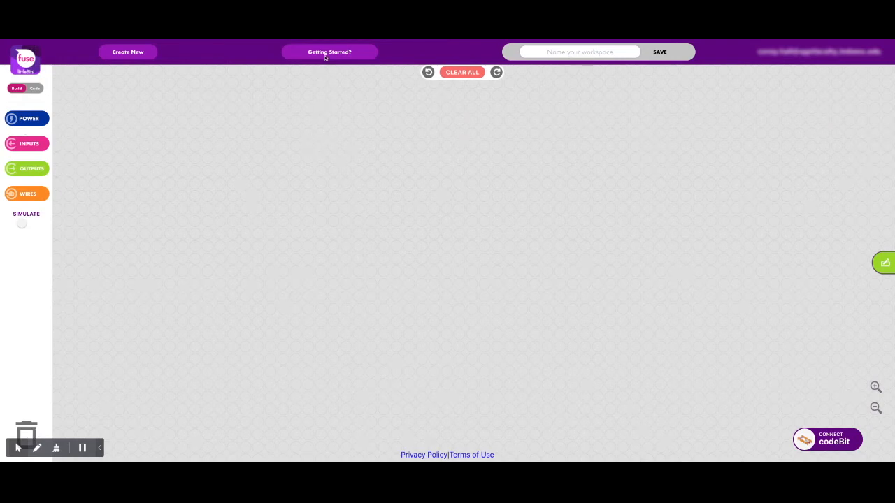
pyautogui.click(330, 52)
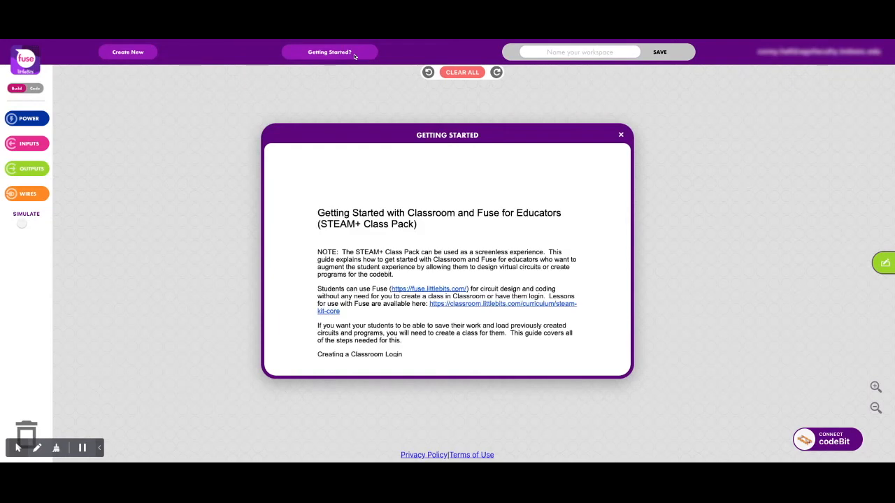
pyautogui.scroll(-3)
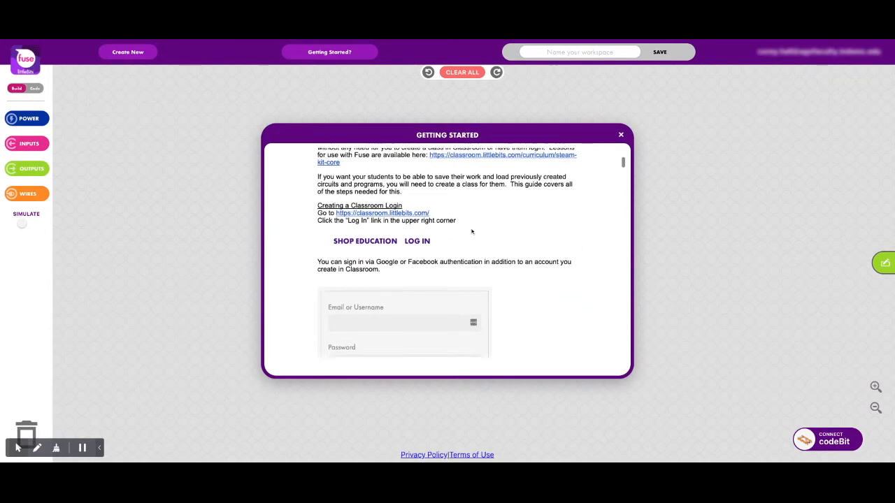
pyautogui.click(620, 134)
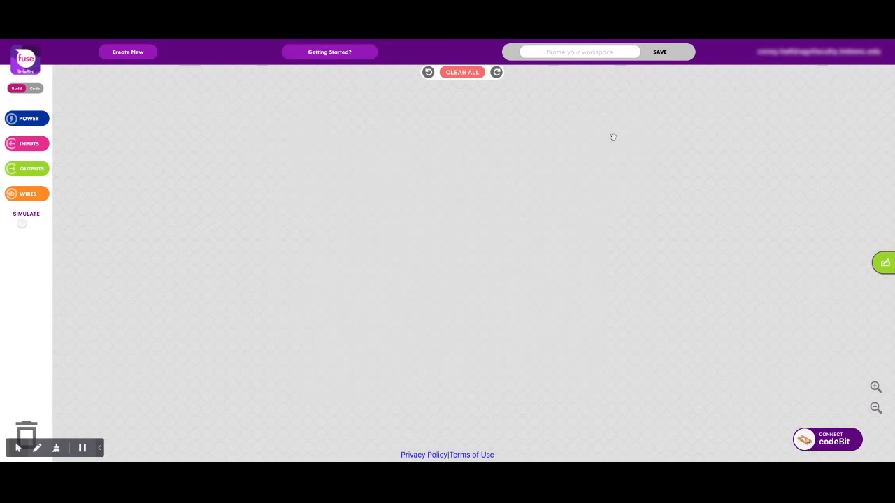
# Step: Save the blank workspace as 'sample' and confirm it appears among saved workspaces
pyautogui.click(579, 52)
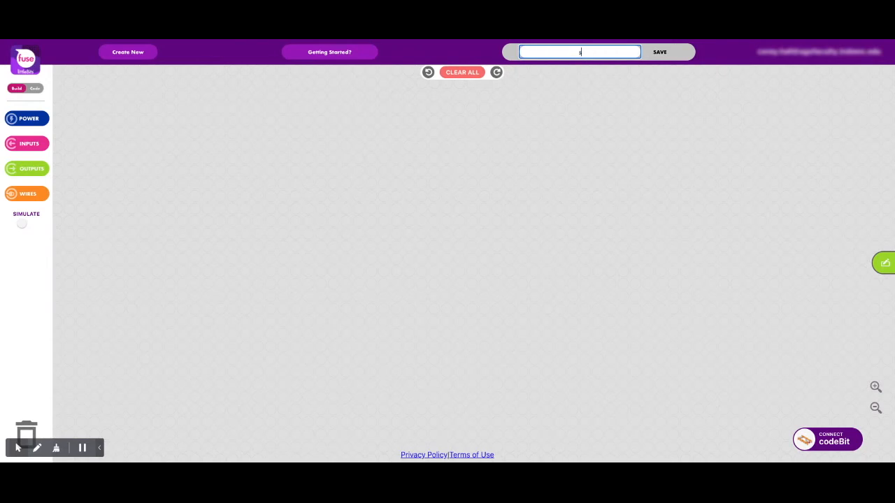
pyautogui.write('sample')
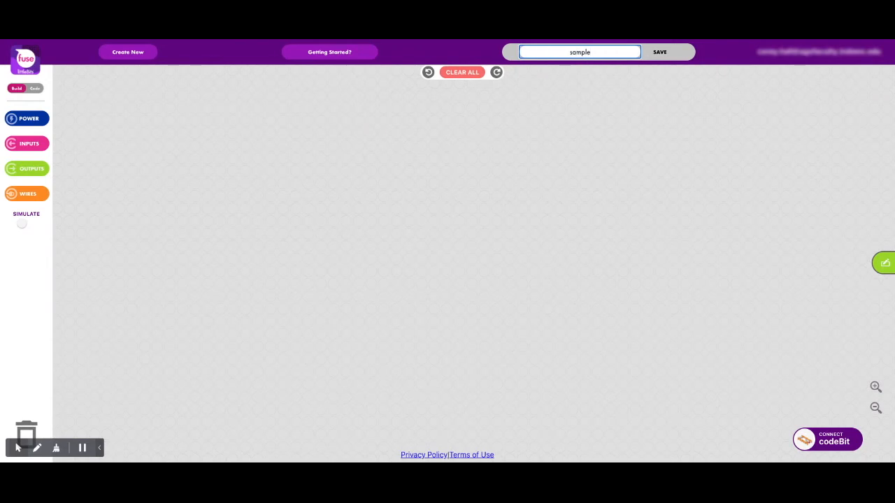
pyautogui.click(659, 52)
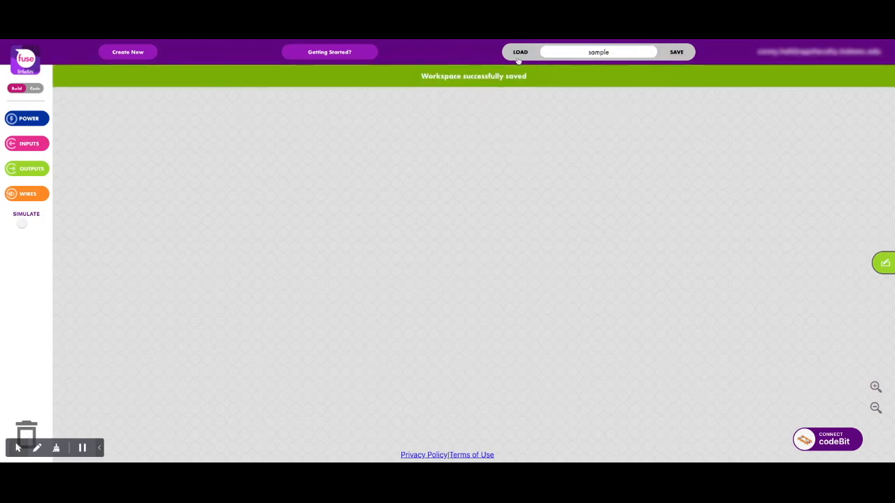
pyautogui.click(520, 52)
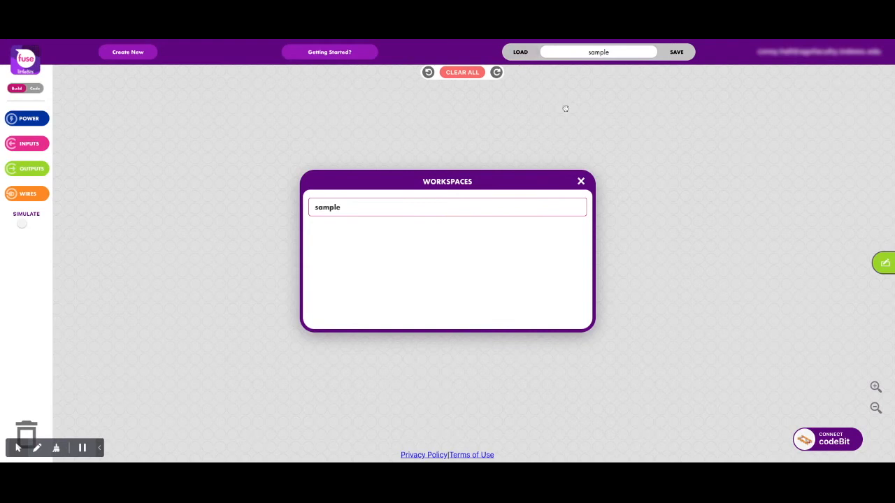
pyautogui.click(580, 181)
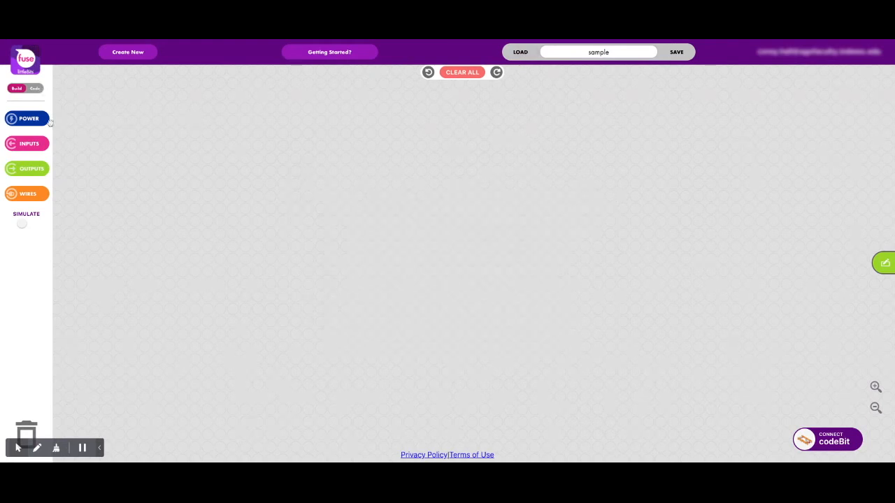
pyautogui.moveTo(30, 144)
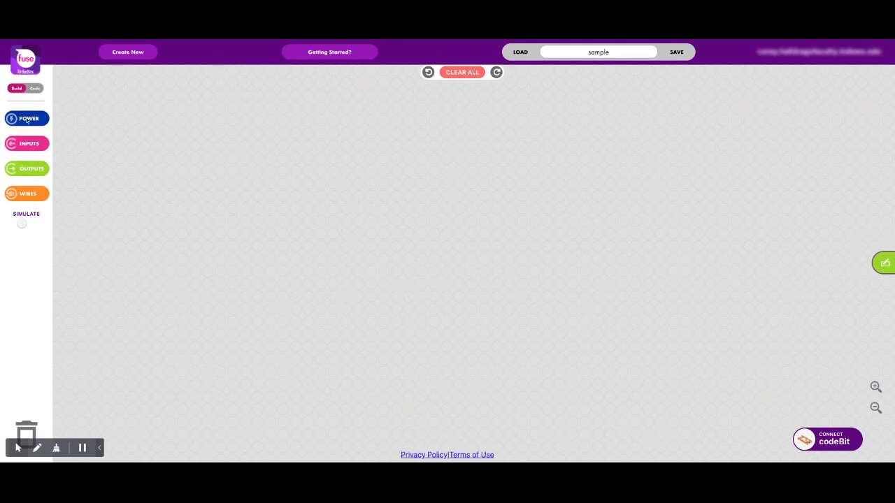
# Step: Place a Power (bit + cable) near the upper left of the workspace
pyautogui.click(28, 118)
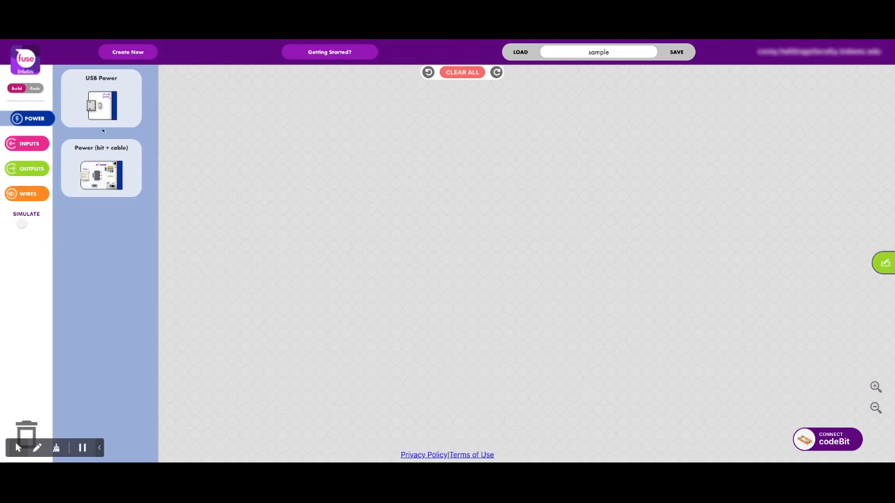
pyautogui.moveTo(101, 168); pyautogui.dragTo(208, 159)
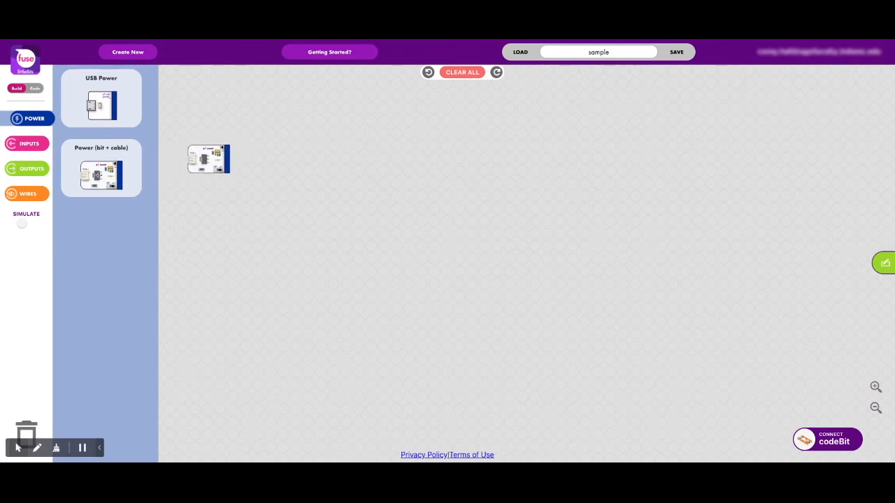
pyautogui.click(101, 174)
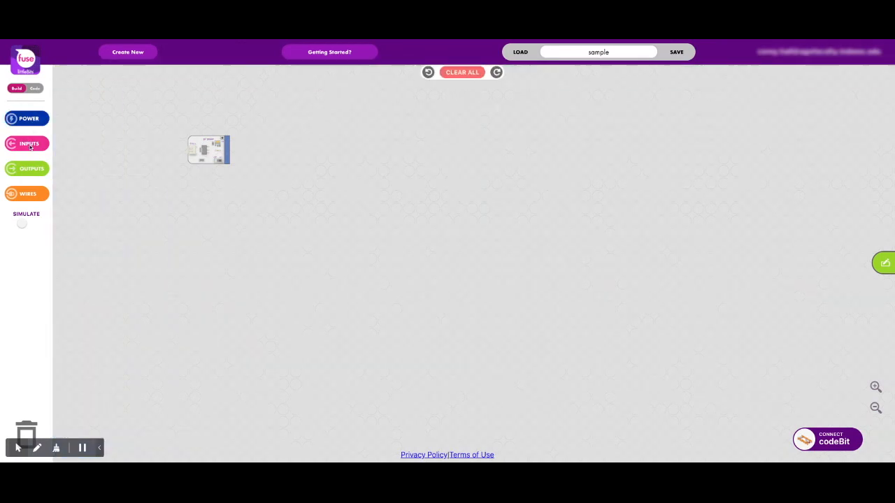
# Step: Snap a Button input bit onto the power bit's output
pyautogui.click(29, 144)
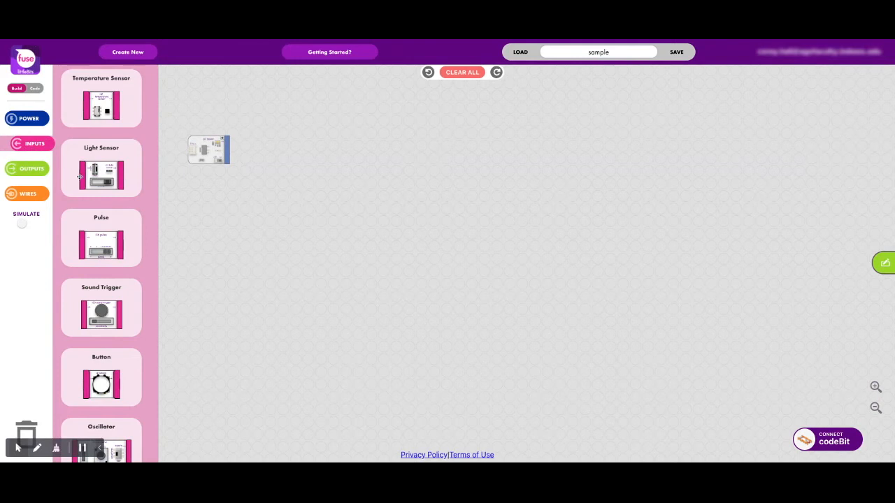
pyautogui.moveTo(102, 385); pyautogui.dragTo(168, 333)
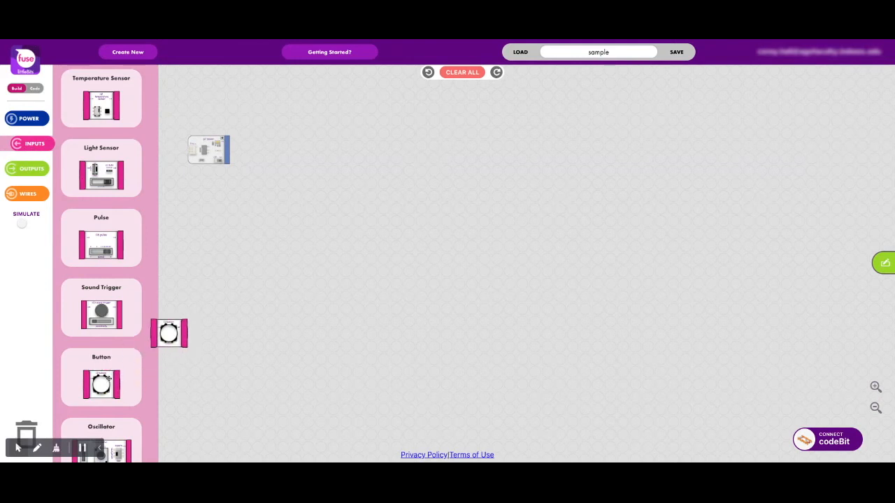
pyautogui.moveTo(168, 334); pyautogui.dragTo(250, 149)
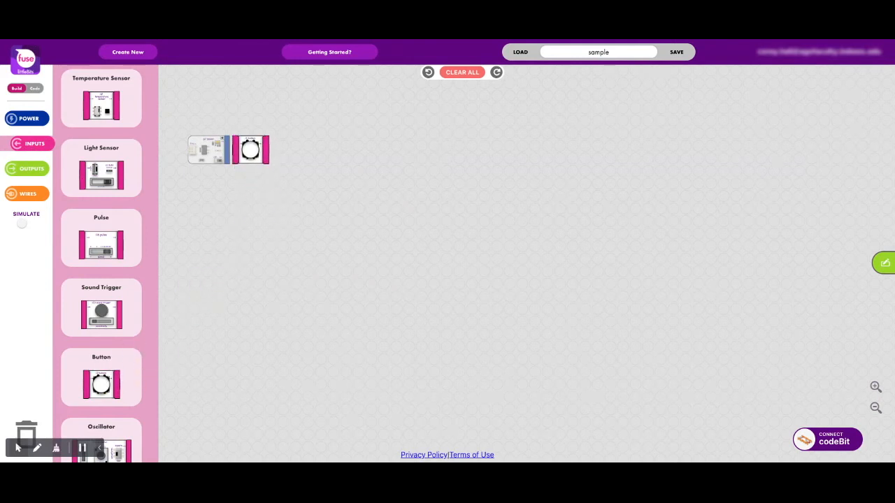
pyautogui.click(101, 386)
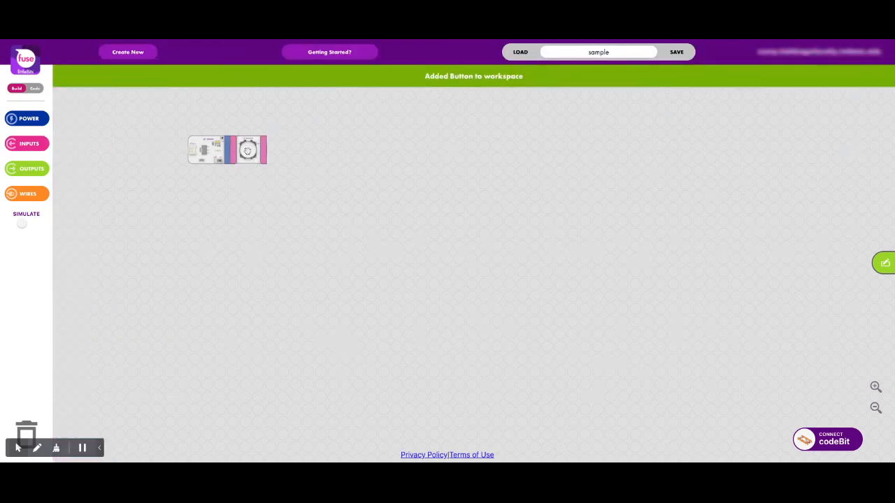
pyautogui.moveTo(247, 150); pyautogui.dragTo(231, 150)
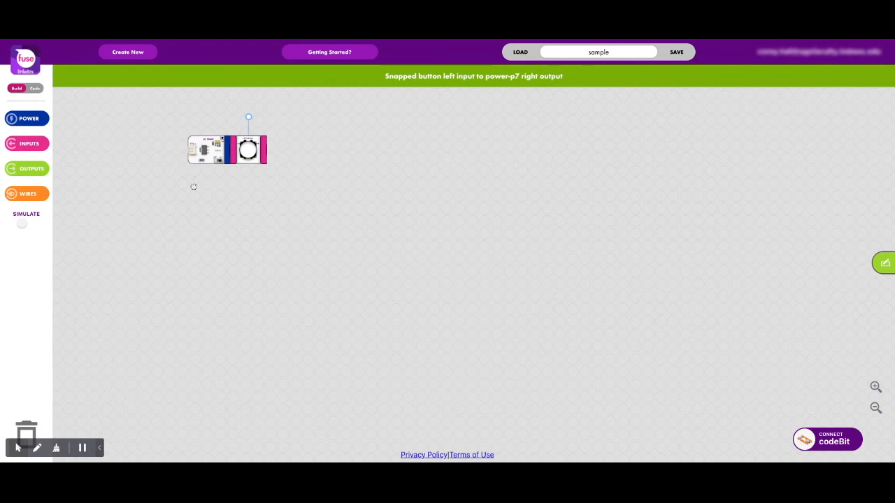
pyautogui.moveTo(79, 150)
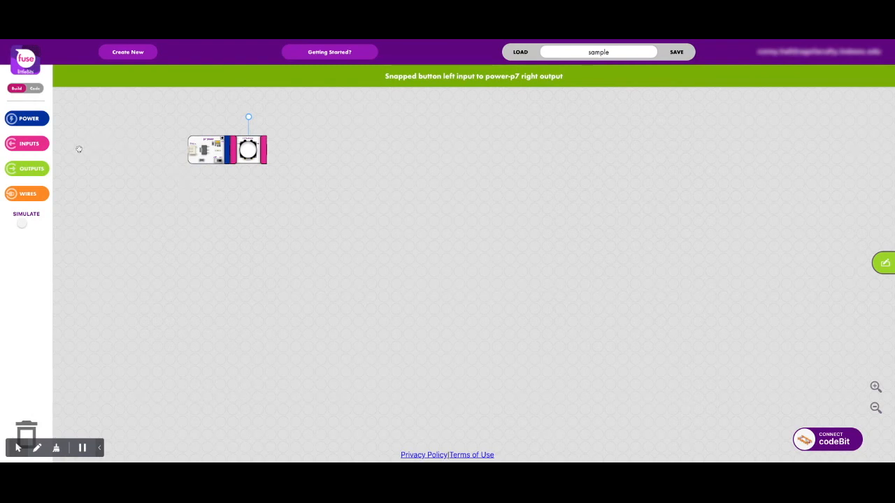
pyautogui.click(32, 168)
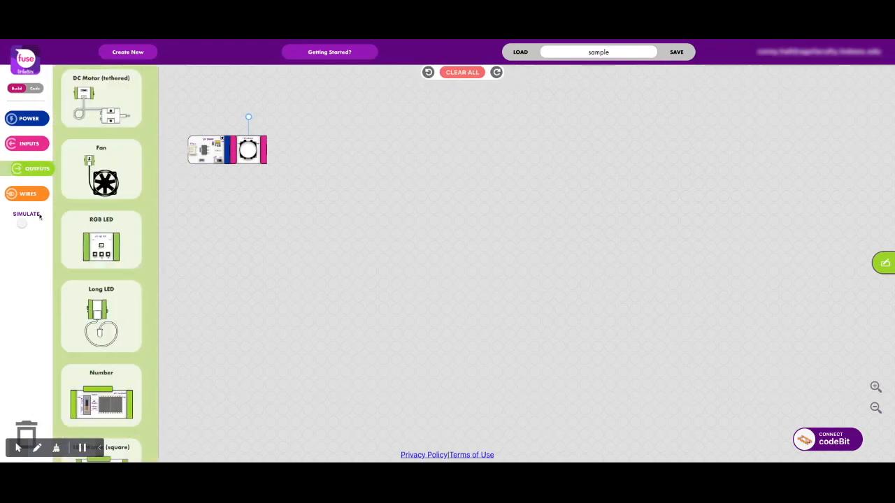
# Step: Snap a Long LED output bit onto the button's right side
pyautogui.moveTo(101, 316); pyautogui.dragTo(293, 210)
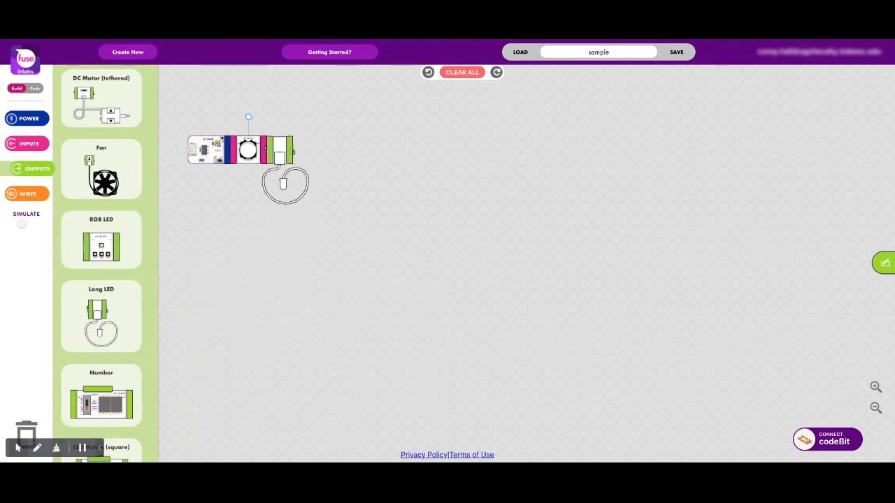
pyautogui.click(101, 316)
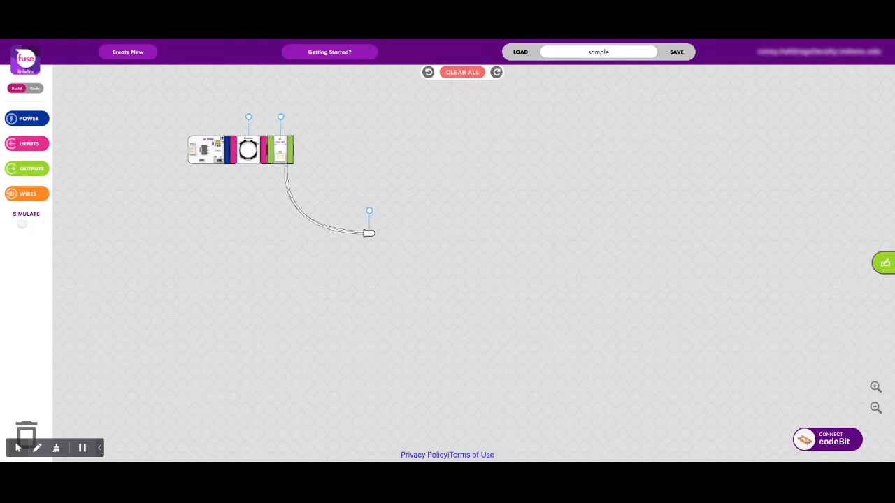
# Step: Run the simulation, press the button to light the output, then stop simulating
pyautogui.click(26, 223)
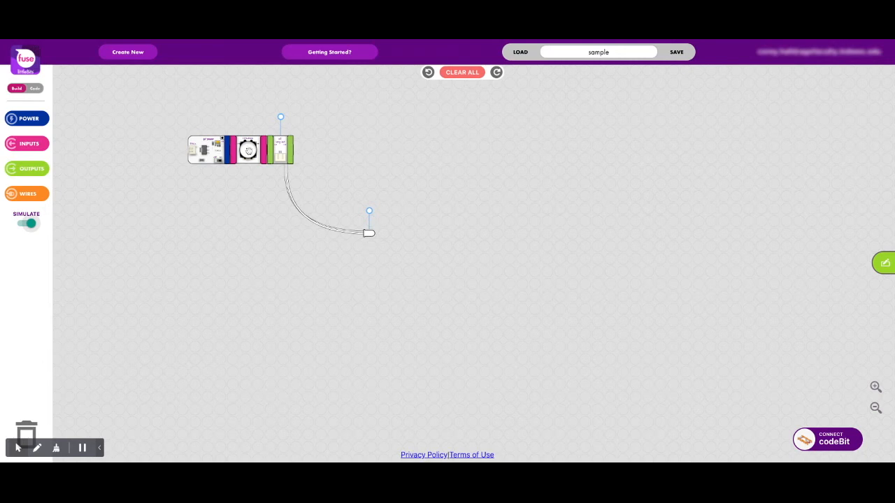
pyautogui.click(369, 233)
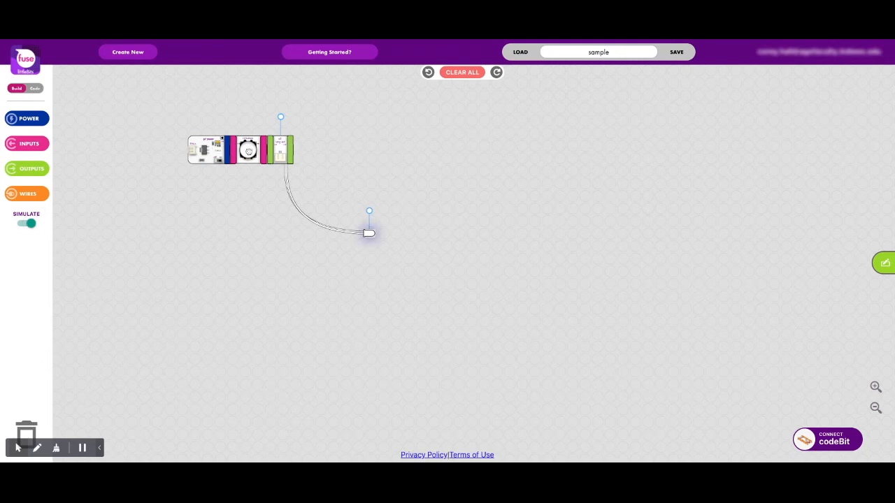
pyautogui.click(26, 224)
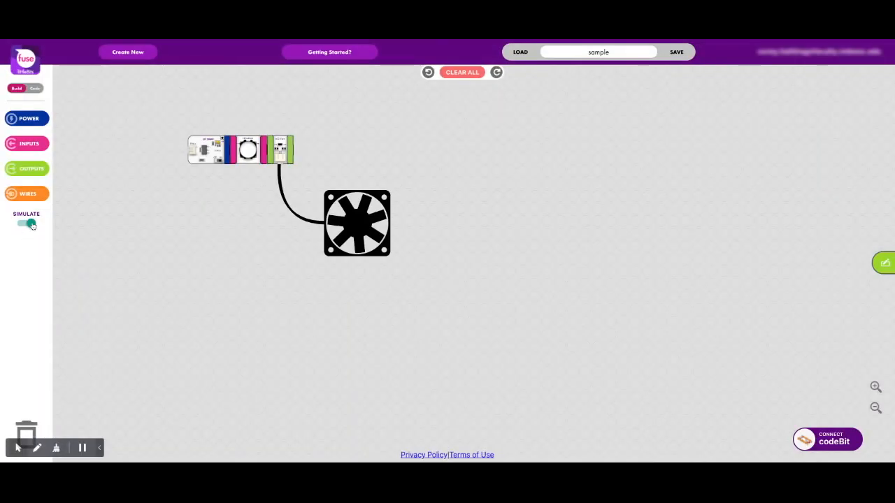
pyautogui.click(28, 193)
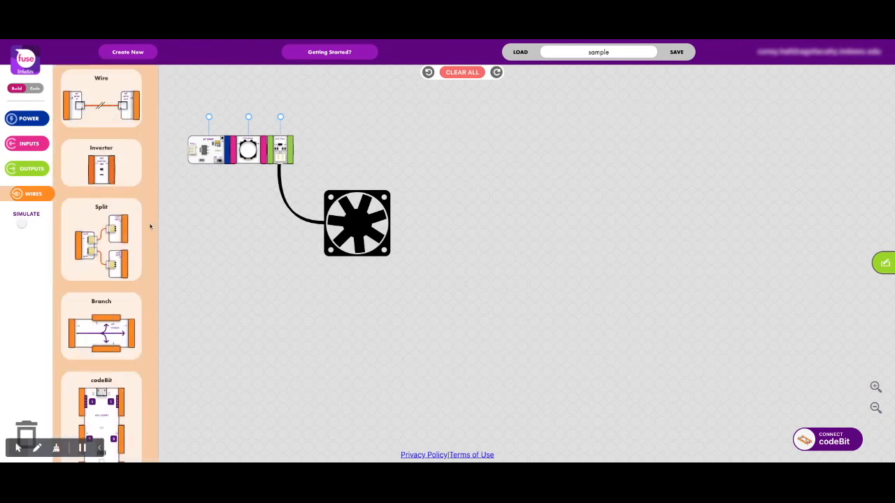
# Step: Insert a fork after the button feeding the fan, RGB LED and number bits
pyautogui.scroll(-3)
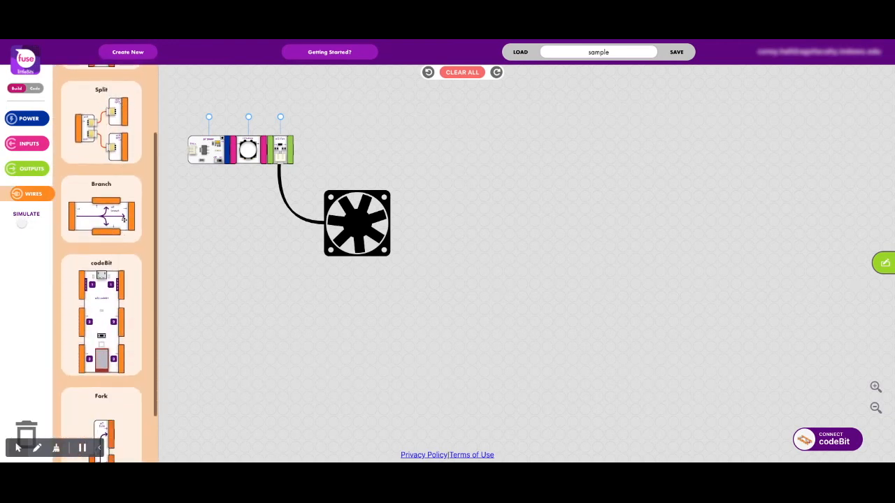
pyautogui.scroll(-3)
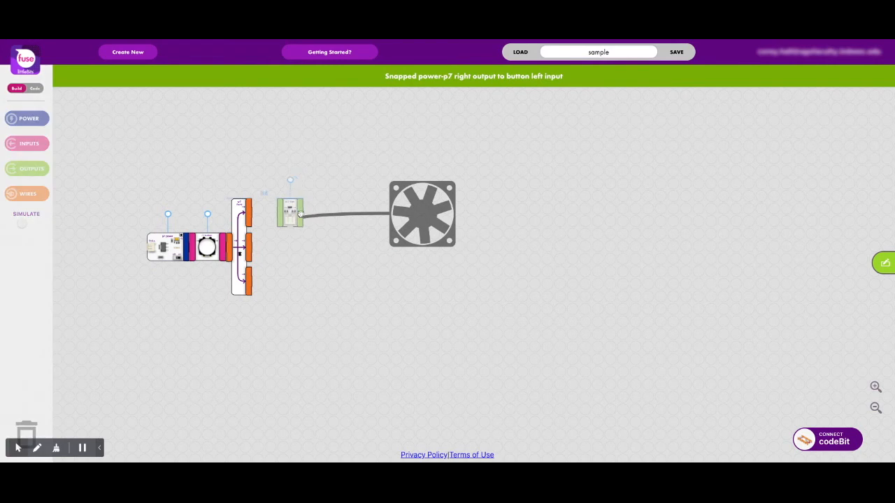
pyautogui.moveTo(290, 213); pyautogui.dragTo(269, 210)
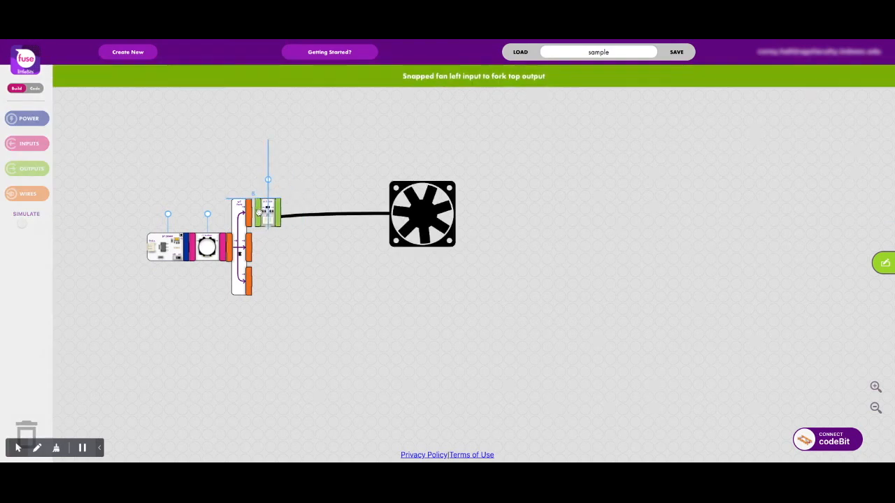
pyautogui.click(32, 168)
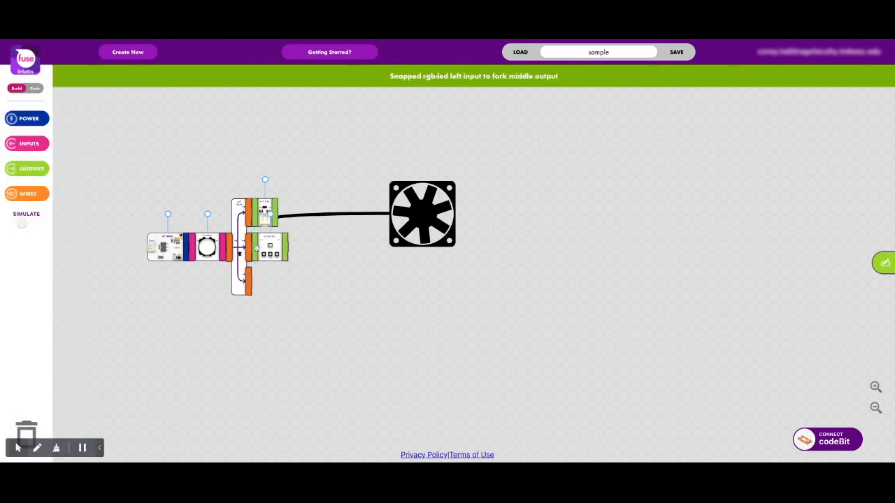
pyautogui.click(30, 168)
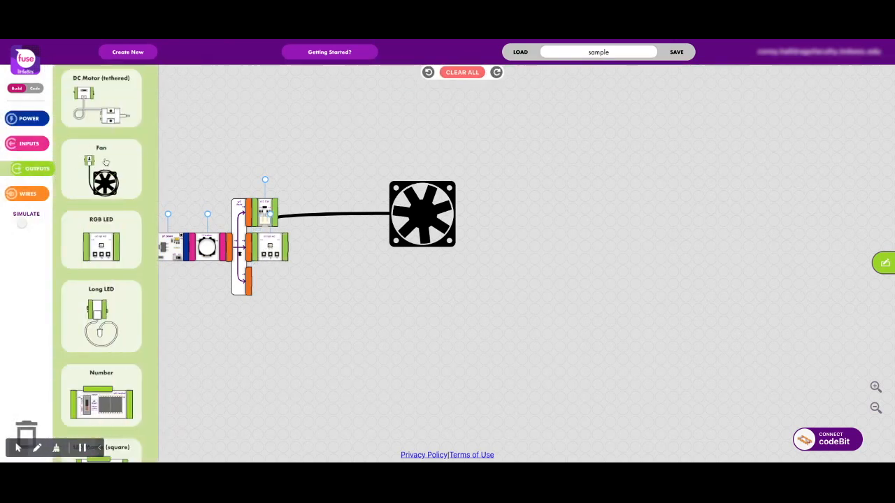
pyautogui.scroll(-3)
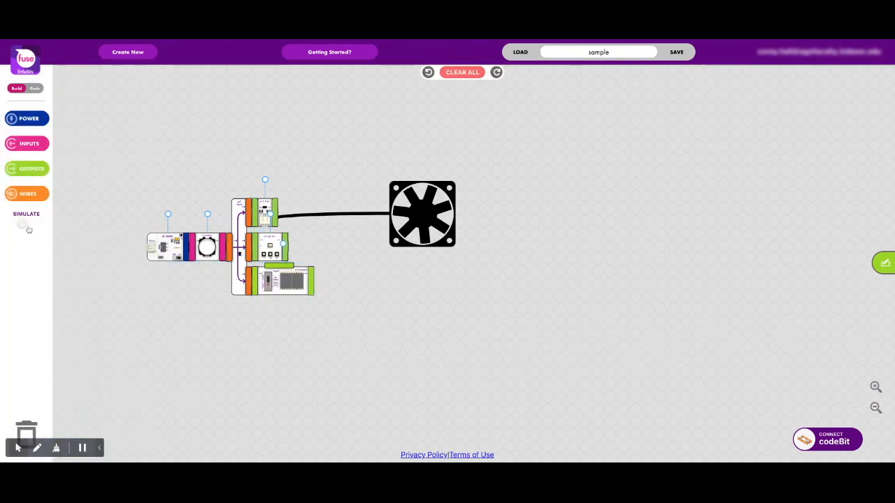
# Step: Run the simulation on the forked circuit, then detach the power bit from the button
pyautogui.click(27, 223)
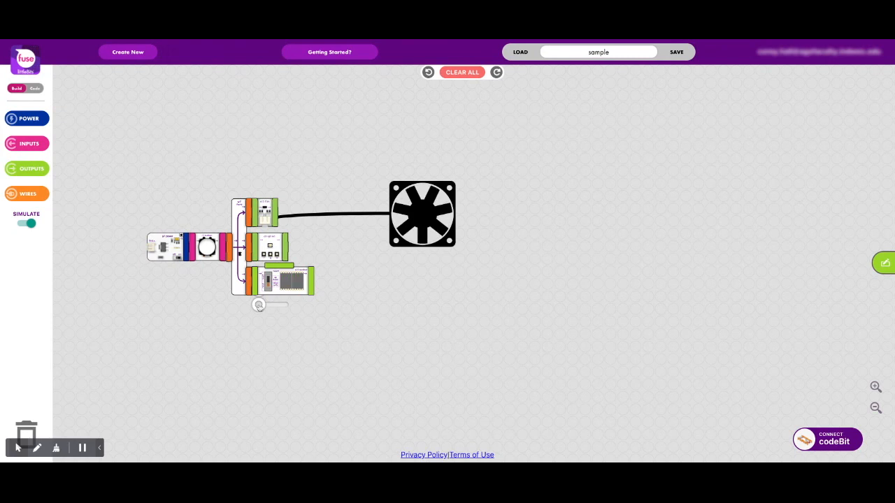
pyautogui.moveTo(258, 304); pyautogui.dragTo(273, 304)
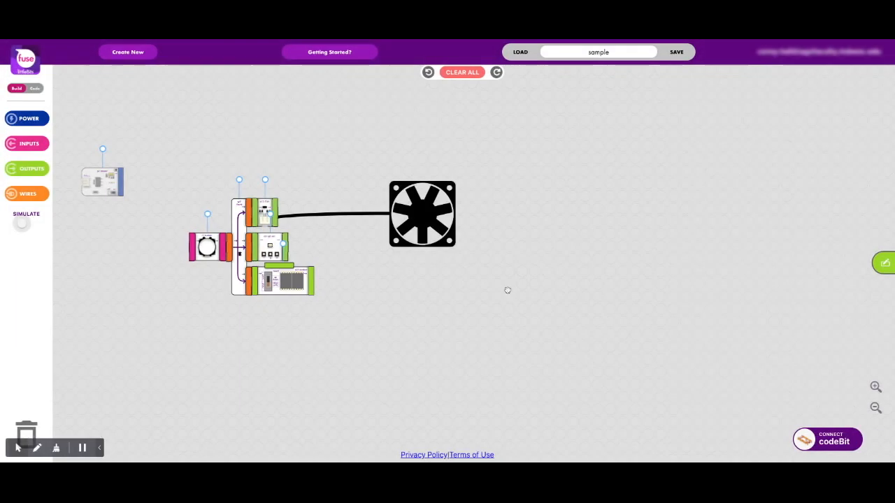
# Step: Drag the button bit off the fork so it sits separately on the canvas
pyautogui.moveTo(207, 246); pyautogui.dragTo(170, 177)
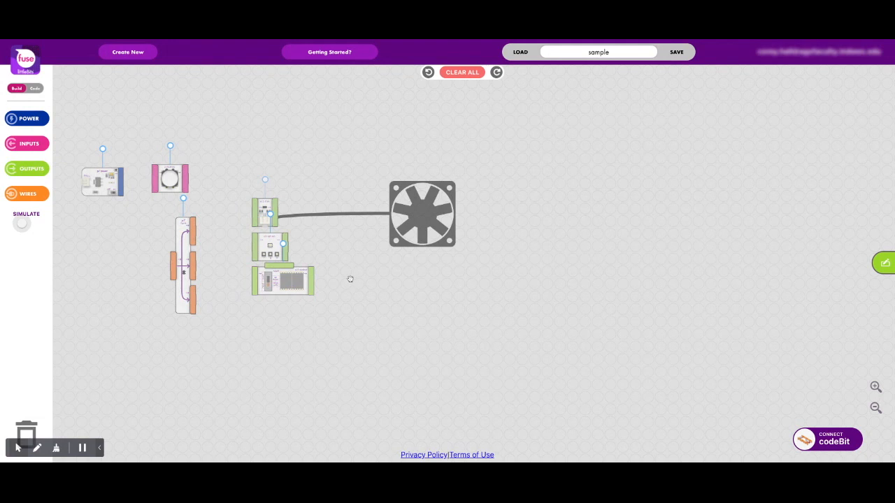
pyautogui.moveTo(351, 279)
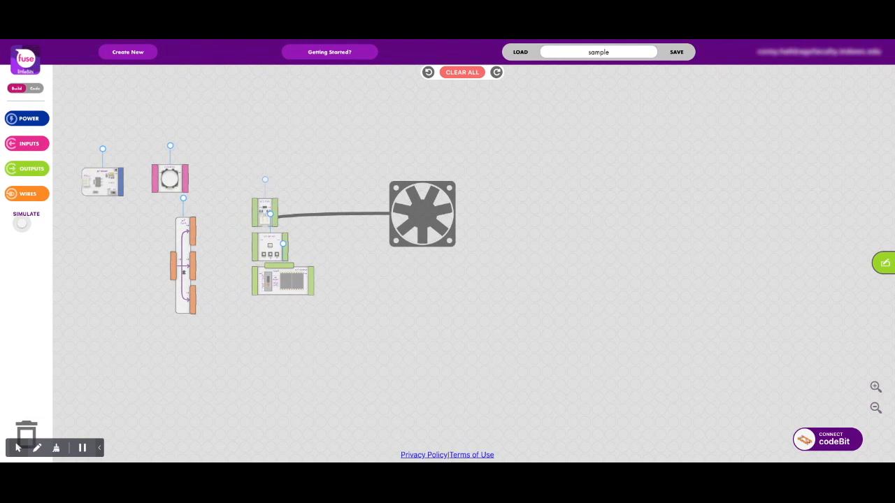